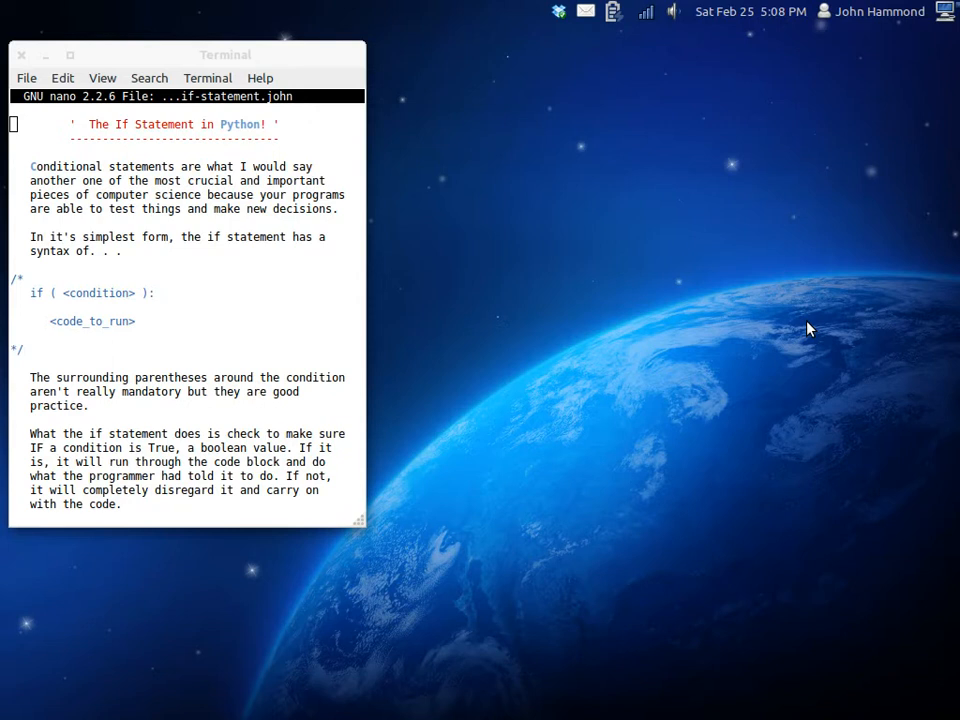
mouse_move(592, 336)
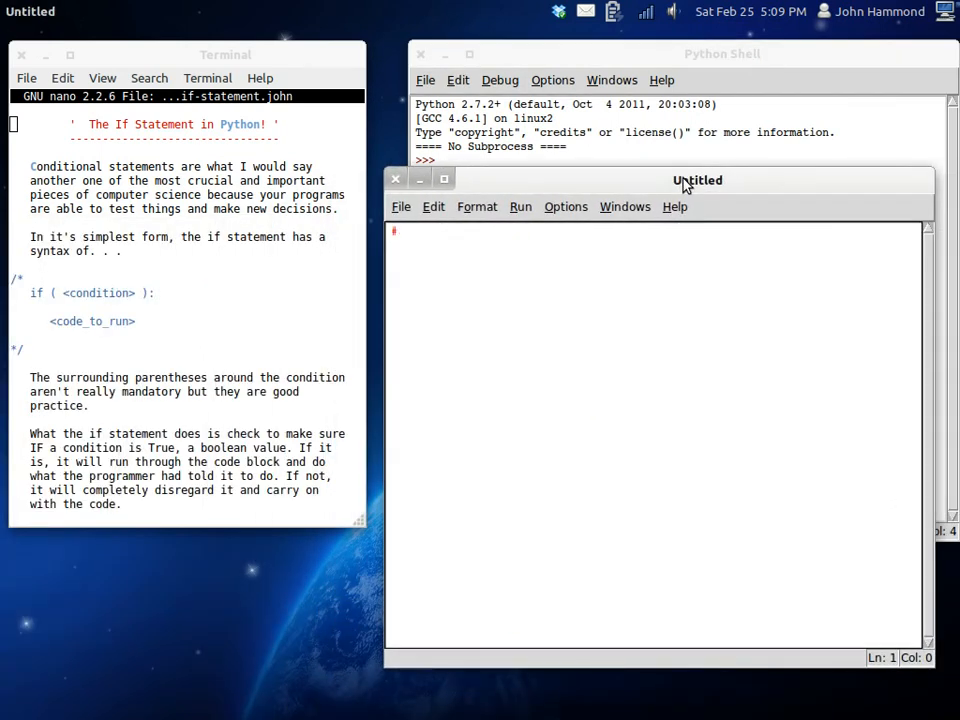
Step: Write the #!/usr/bin/env python shebang line and save as file.py, overwriting the old file
text(!/usr/)
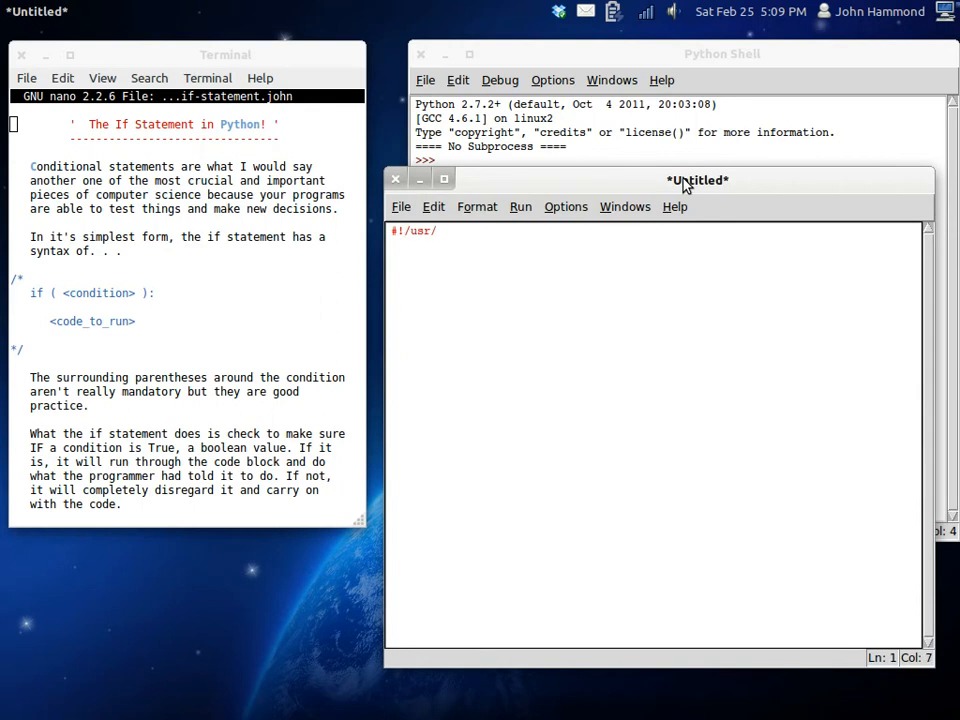
text(bin/env python)
text(fu)
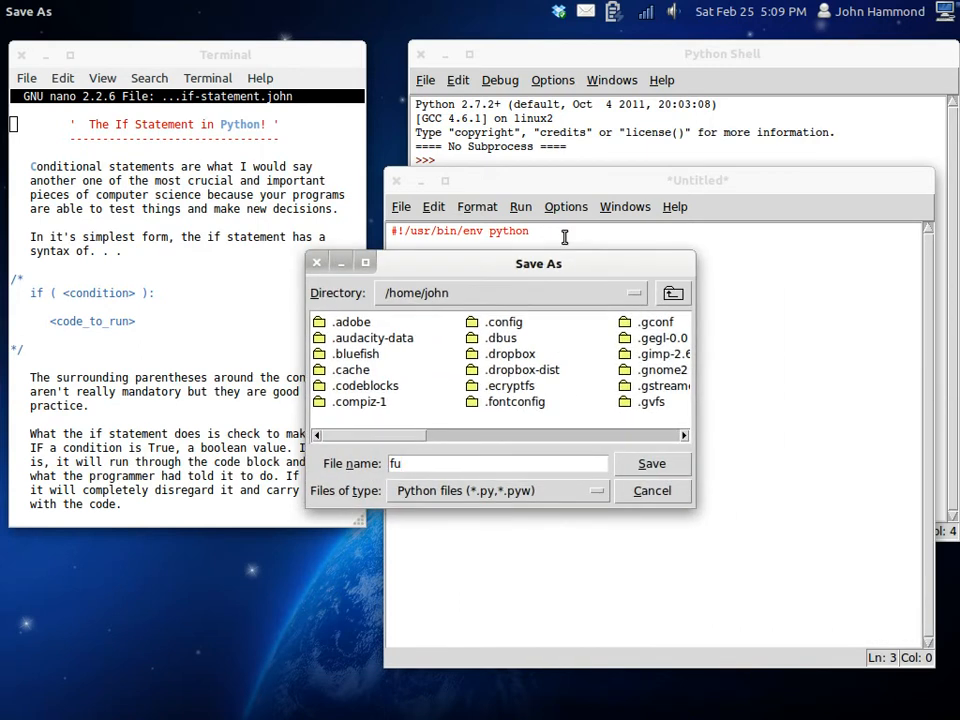
click(652, 464)
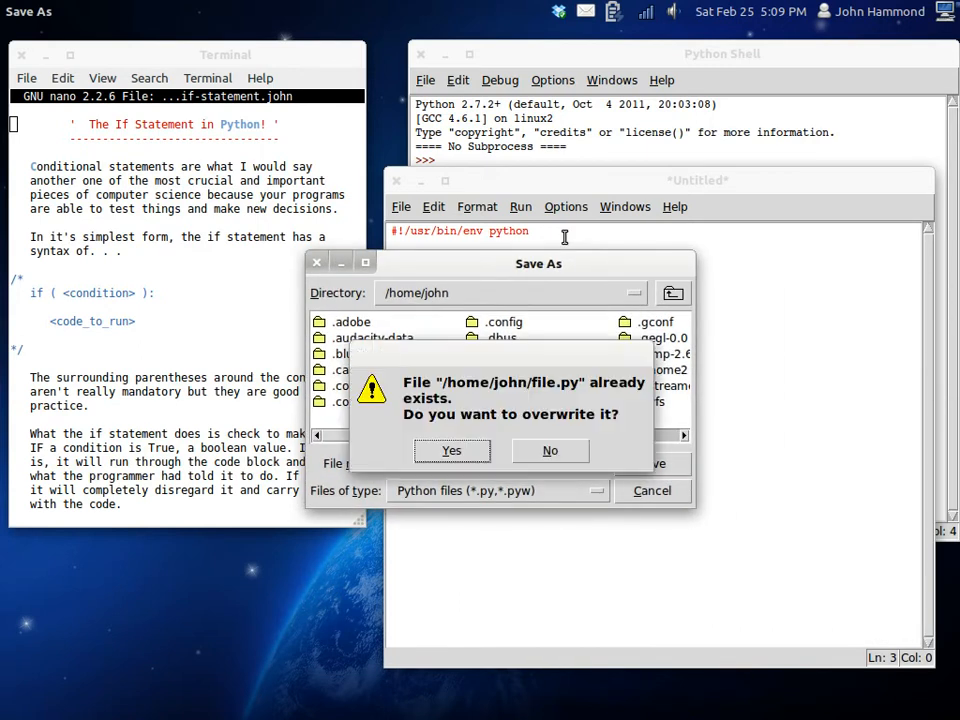
click(452, 450)
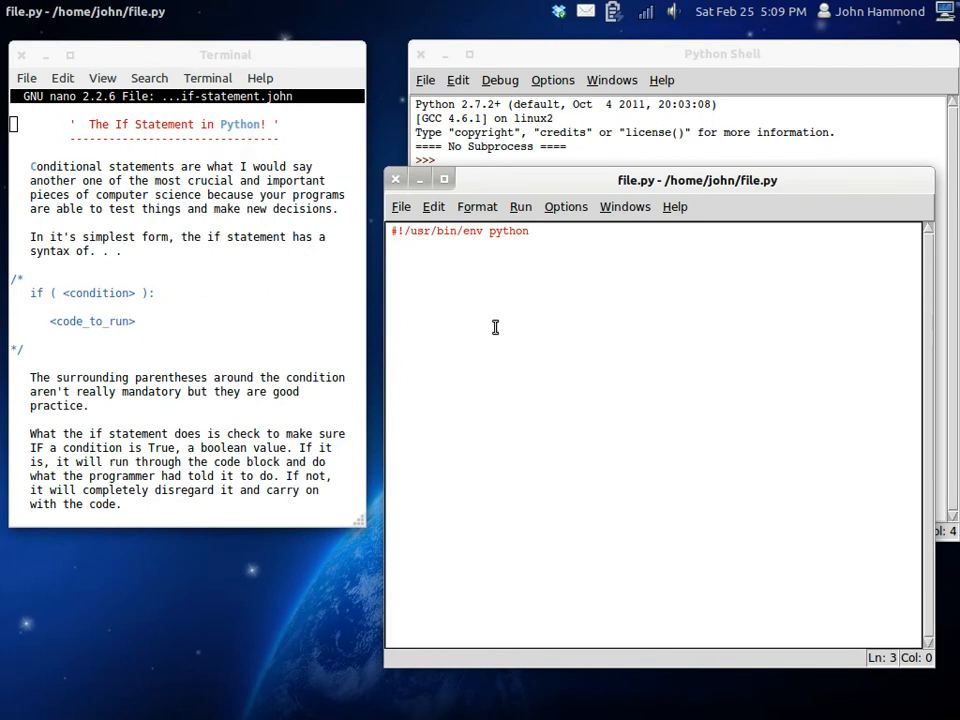
Step: Add print("Hello World!"); and virgins = 72; below the shebang, then begin an if line
text(print(""))
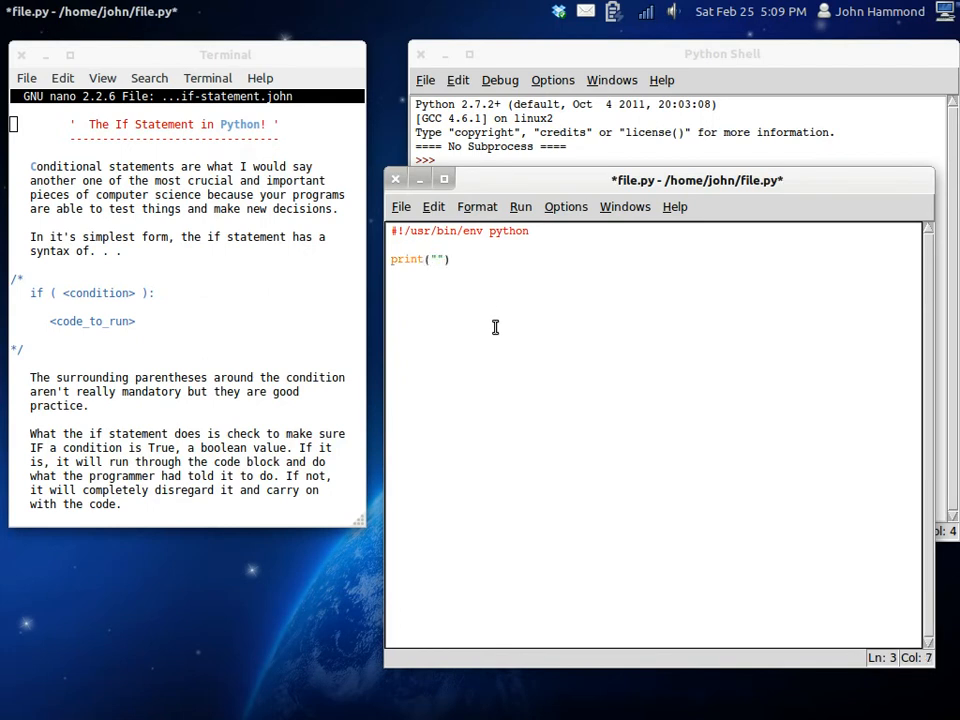
text(Hello World!)
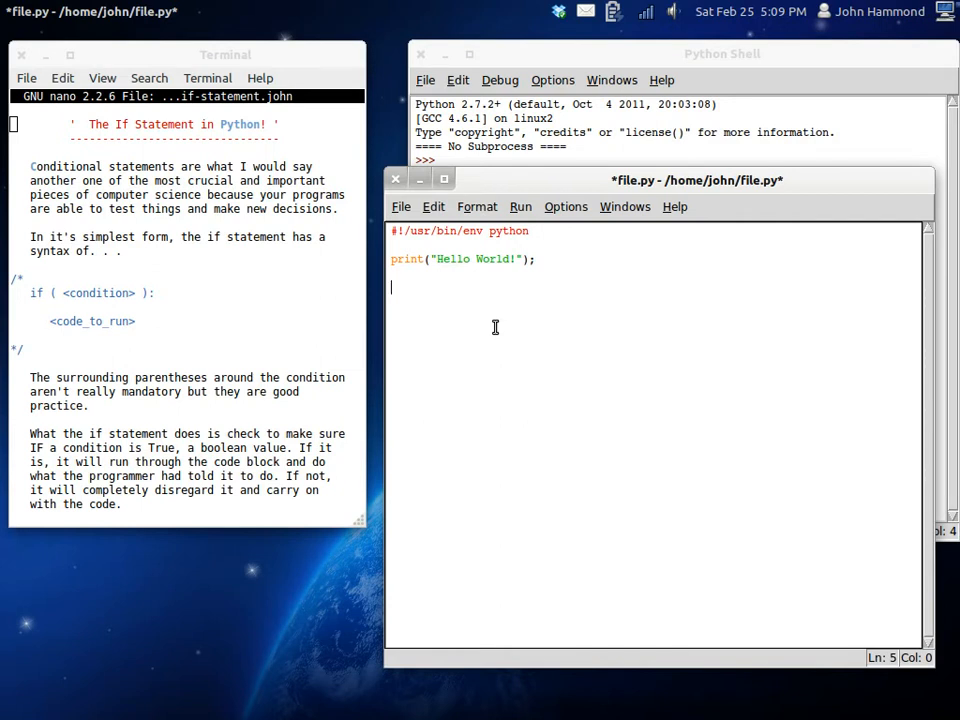
text(vi)
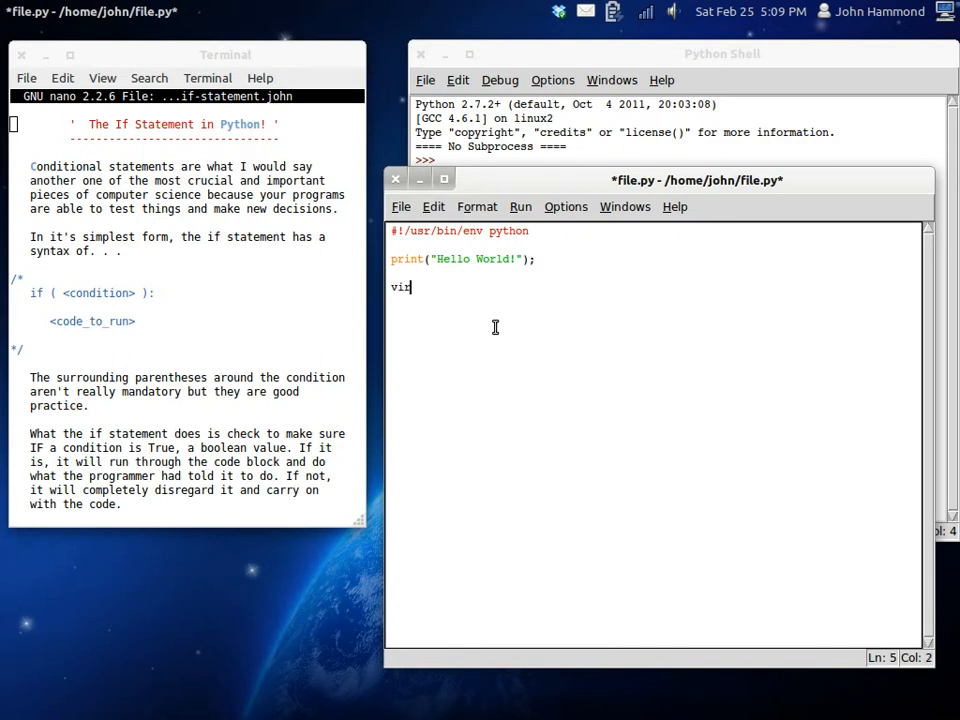
text(rgins =)
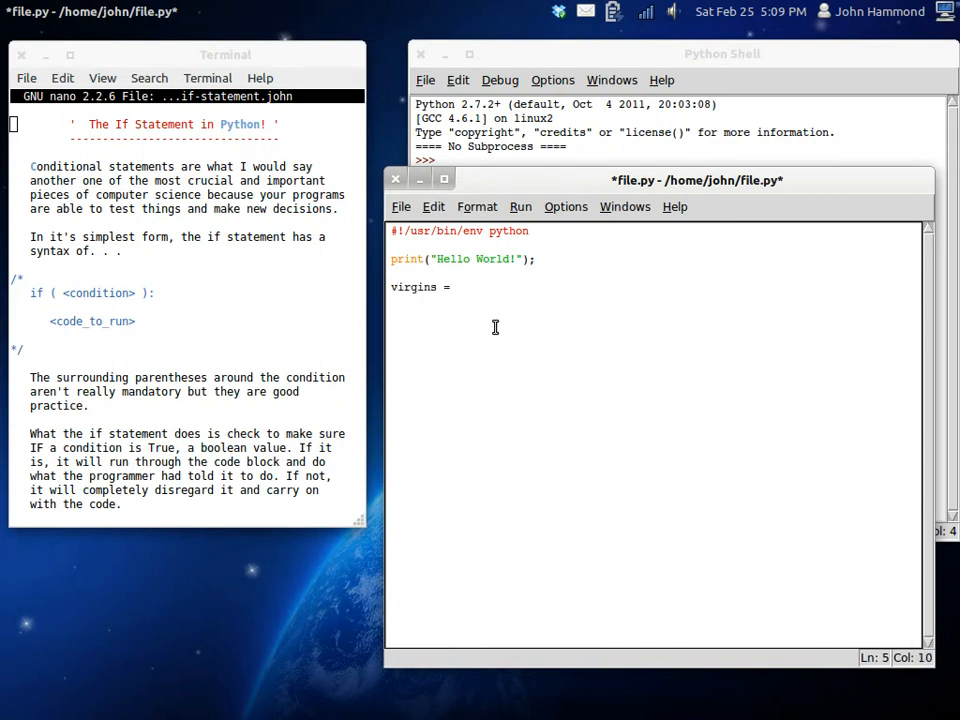
text(72;)
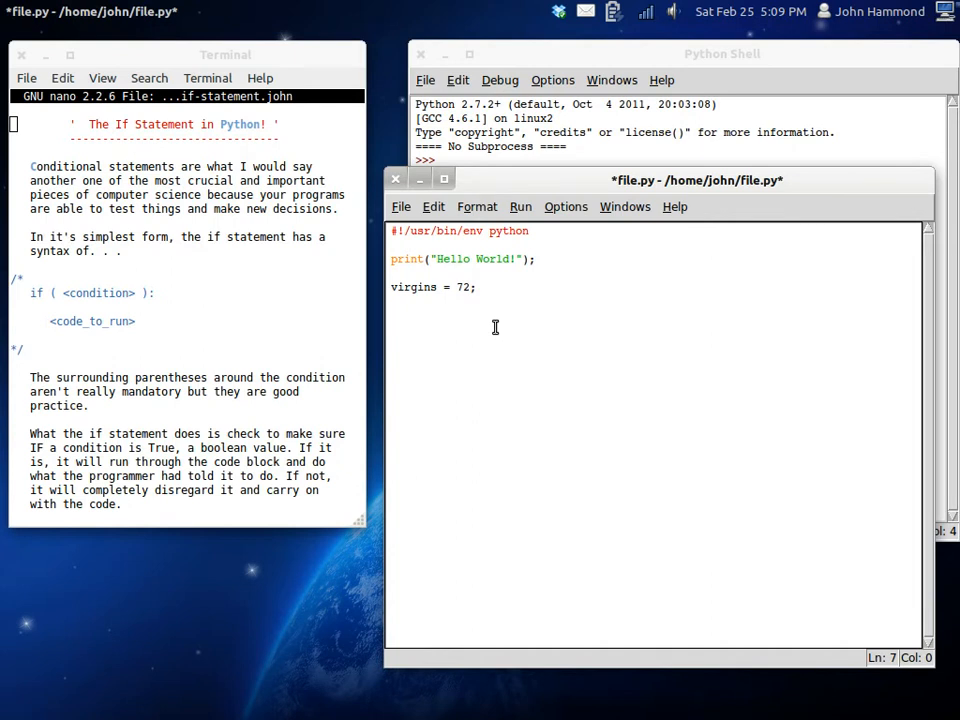
text(if)
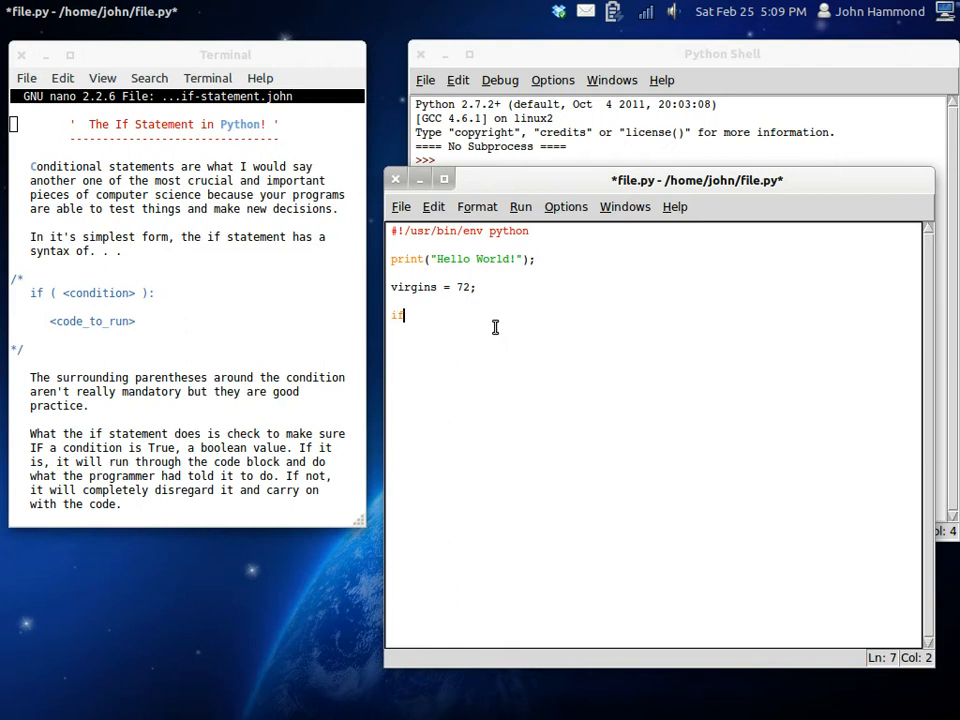
Step: Complete the line as if ( virgins == 72 ) and save file.py
text(" ")
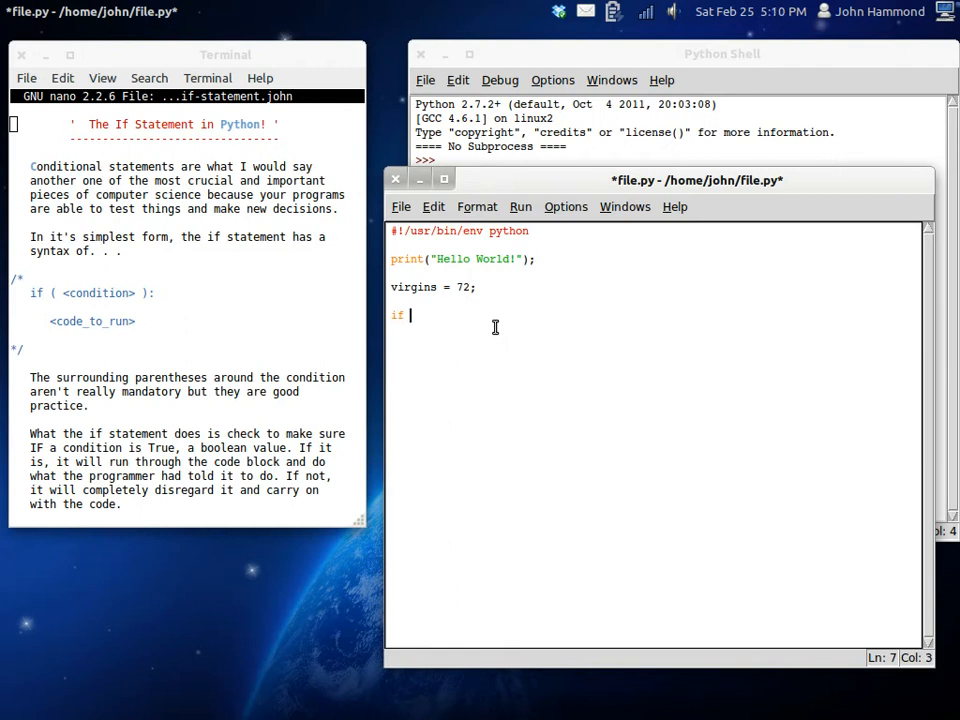
text(( ))
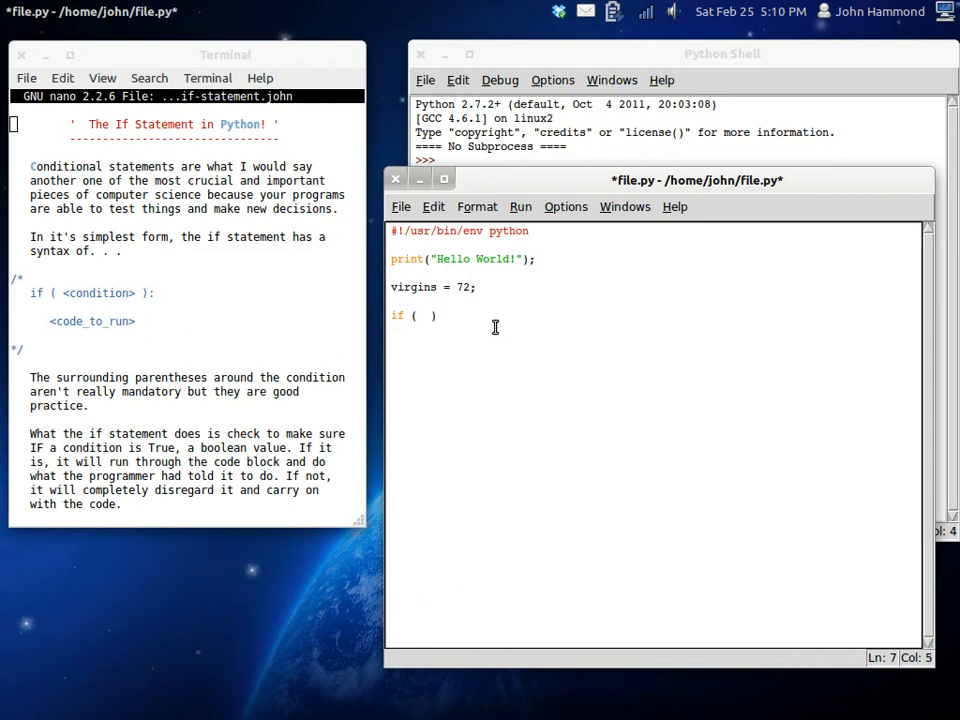
text(virg)
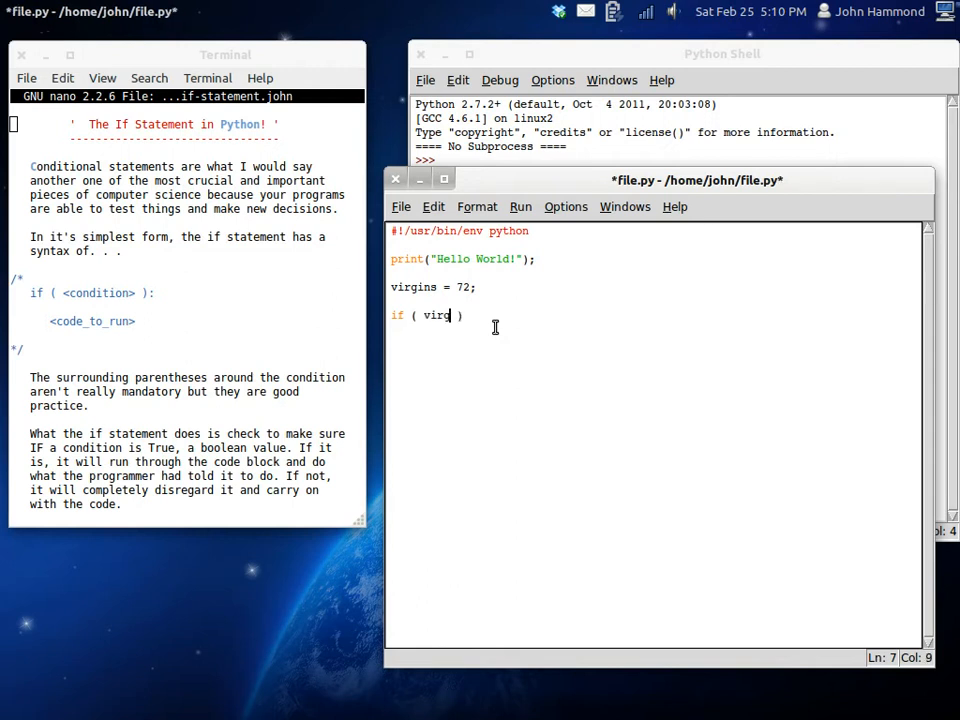
text(ins == 72)
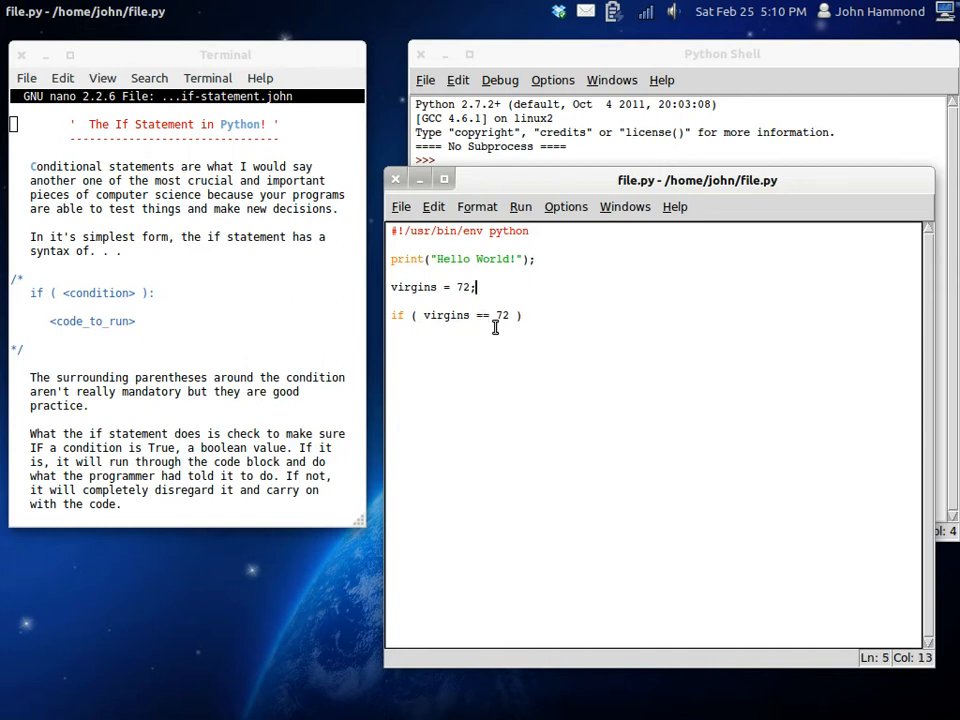
Step: Add comments: assignment operator is a single equal sign, conditional equals means 'is equal to'
text(# Assign)
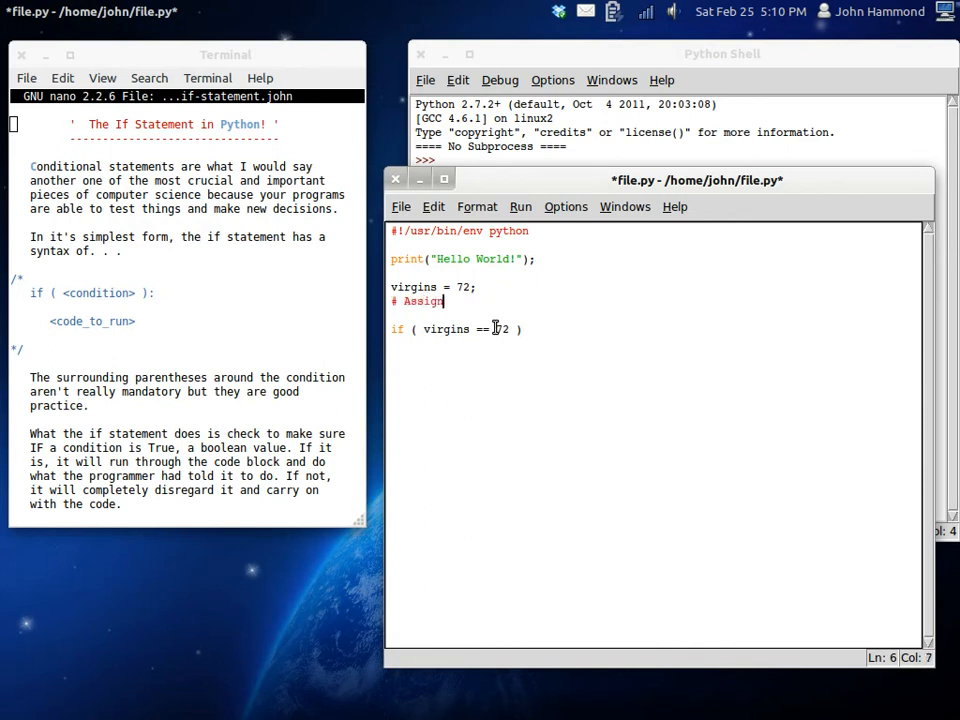
text(ment operato)
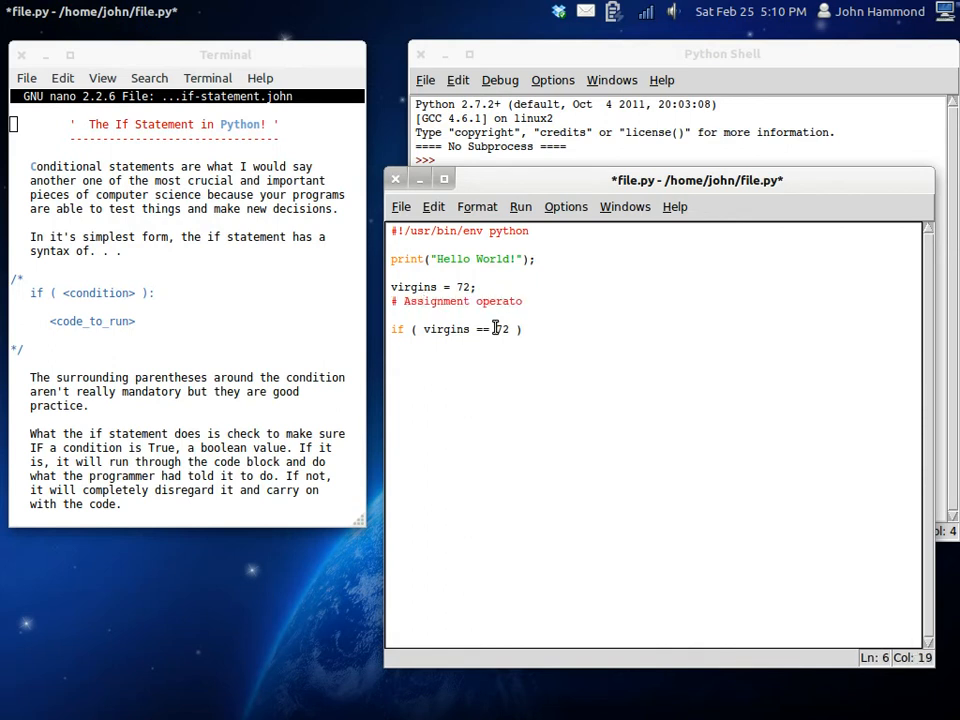
text(single equal sign)
text(# Conditional equals operators =)
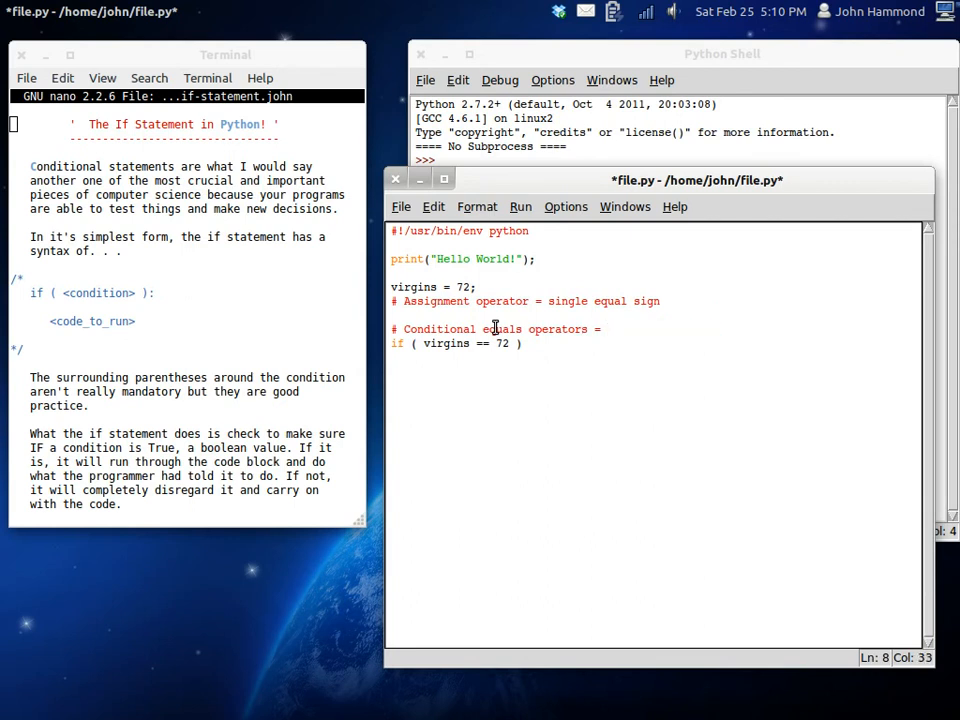
text('is ')
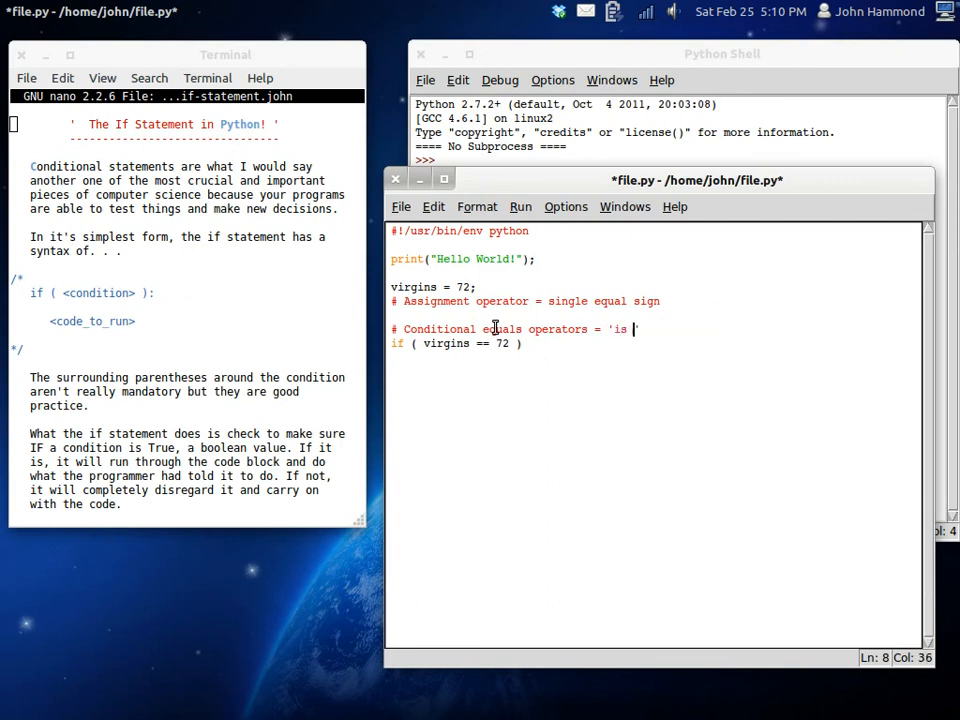
text(equal to)
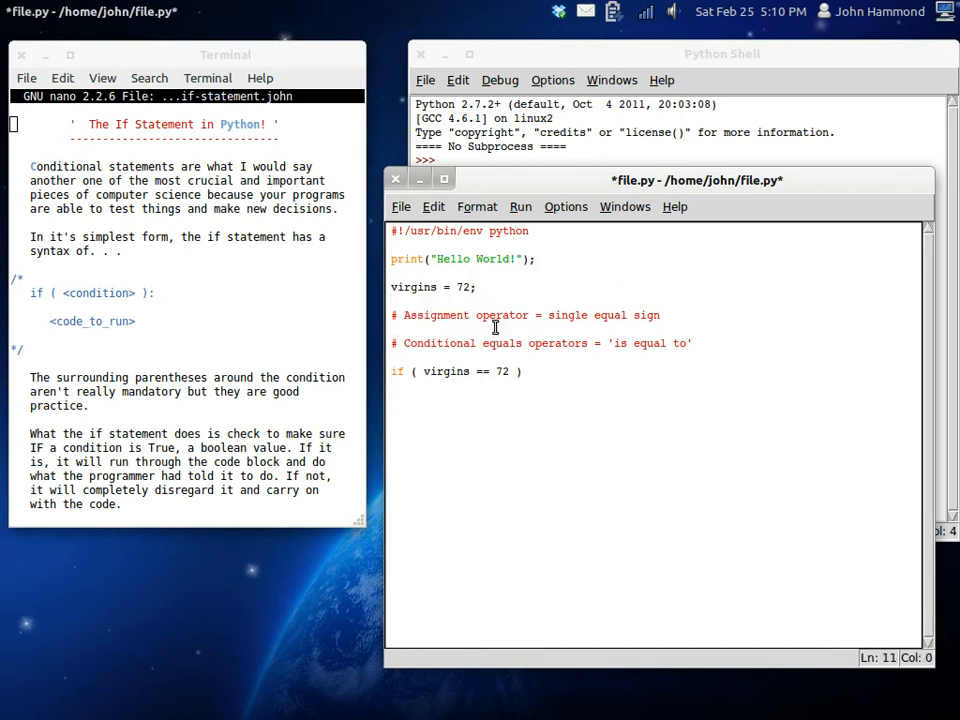
click(520, 370)
text(:)
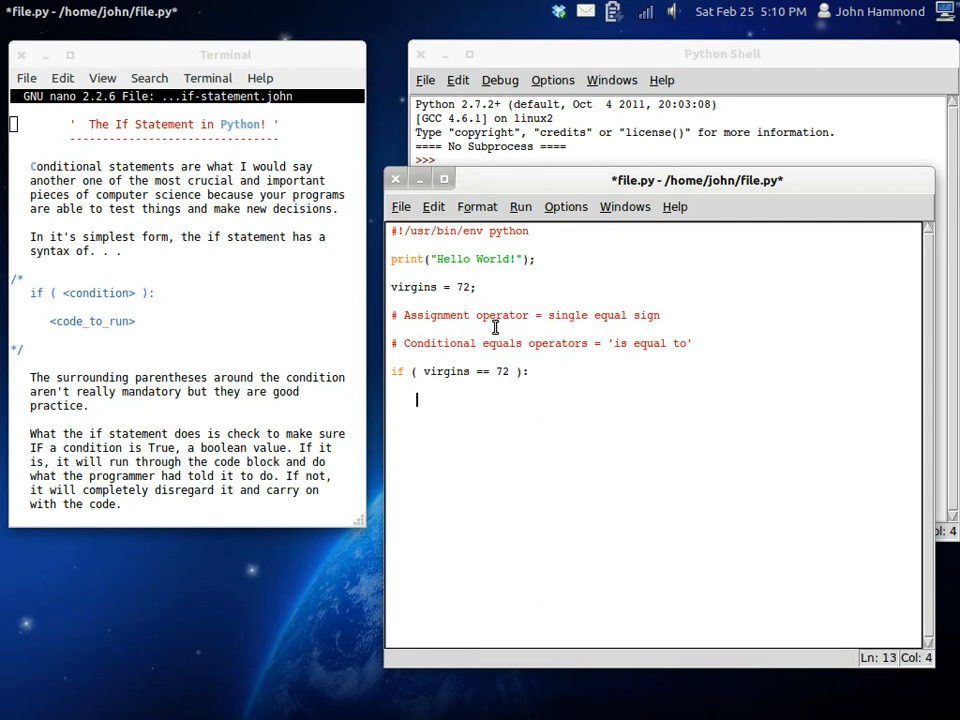
Step: Type scratch test lines, delete them, then end the if line with ': #{' and add '#}' below
text(eritjerwstfj)
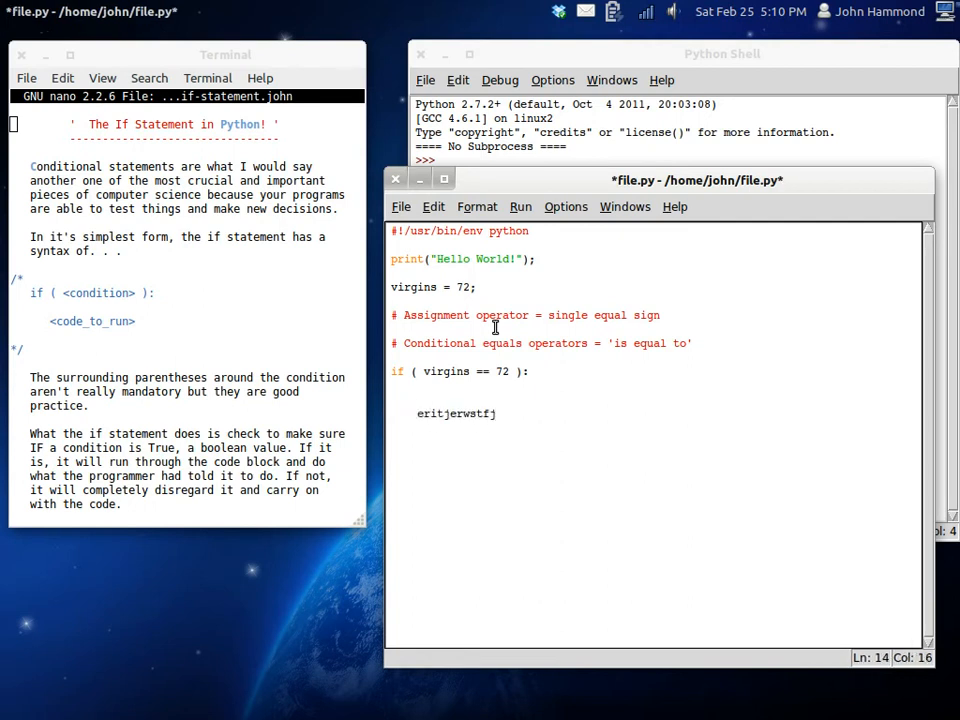
text(erfwaekf)
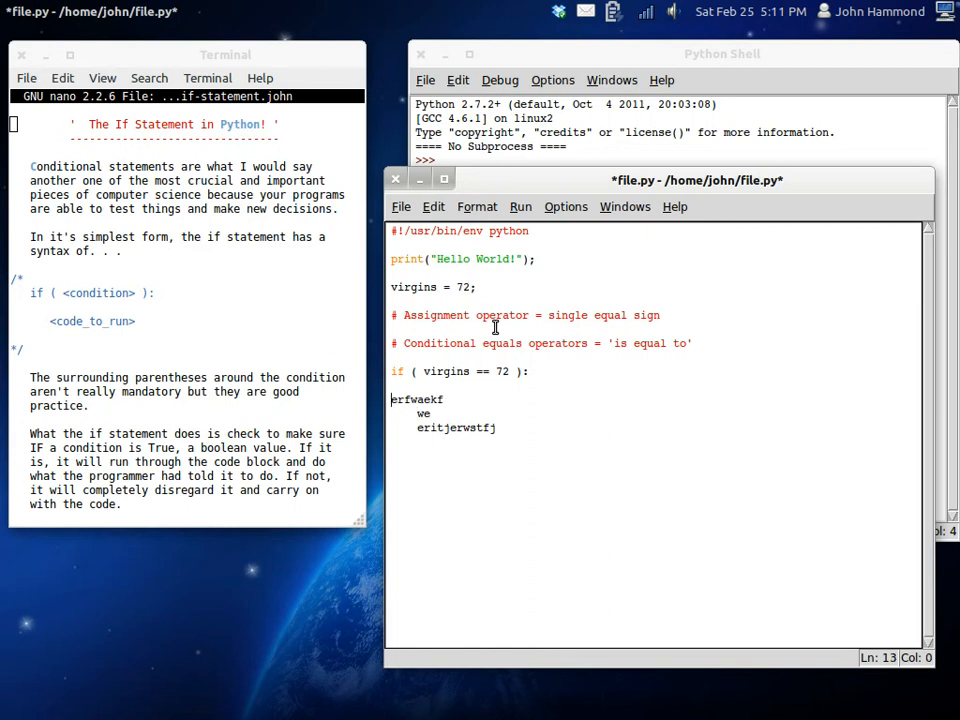
text(guasiq)
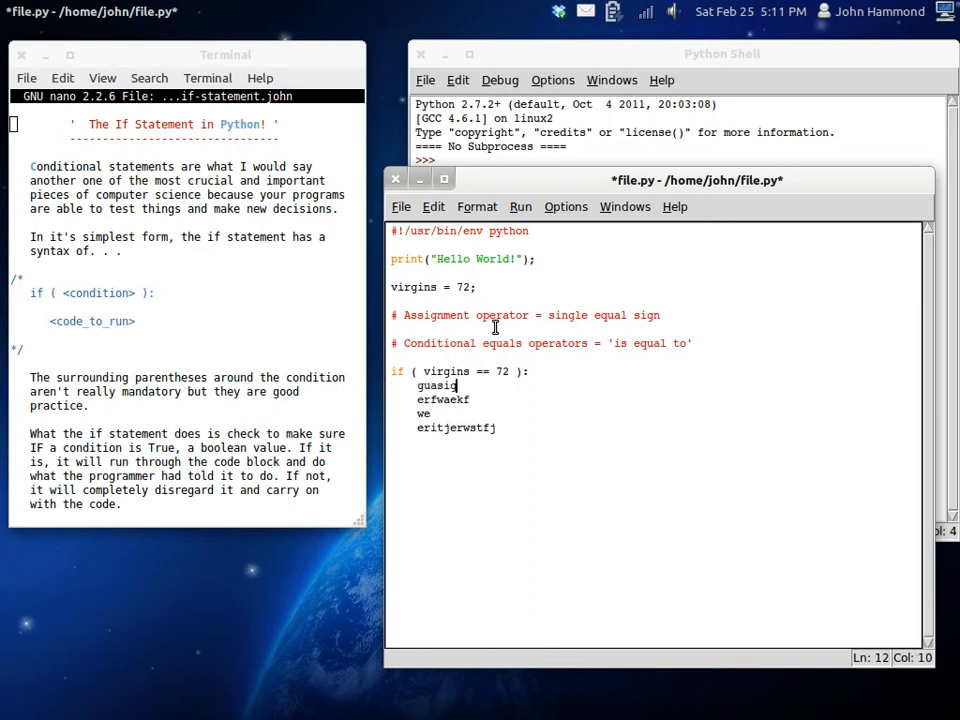
drag(458, 384, 496, 428)
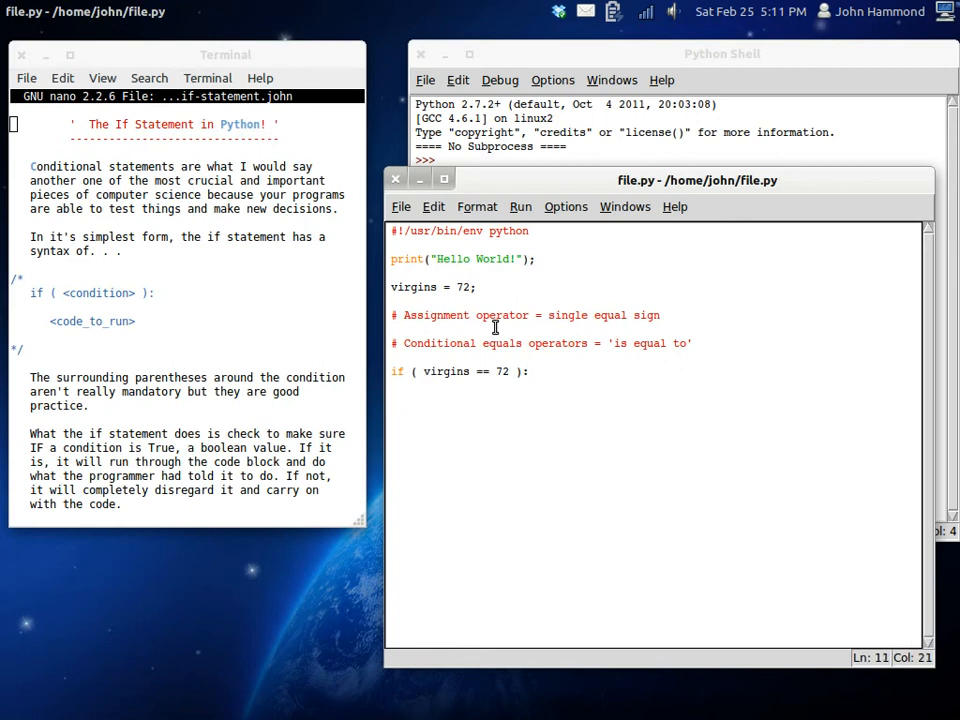
text(#{)
text(#})
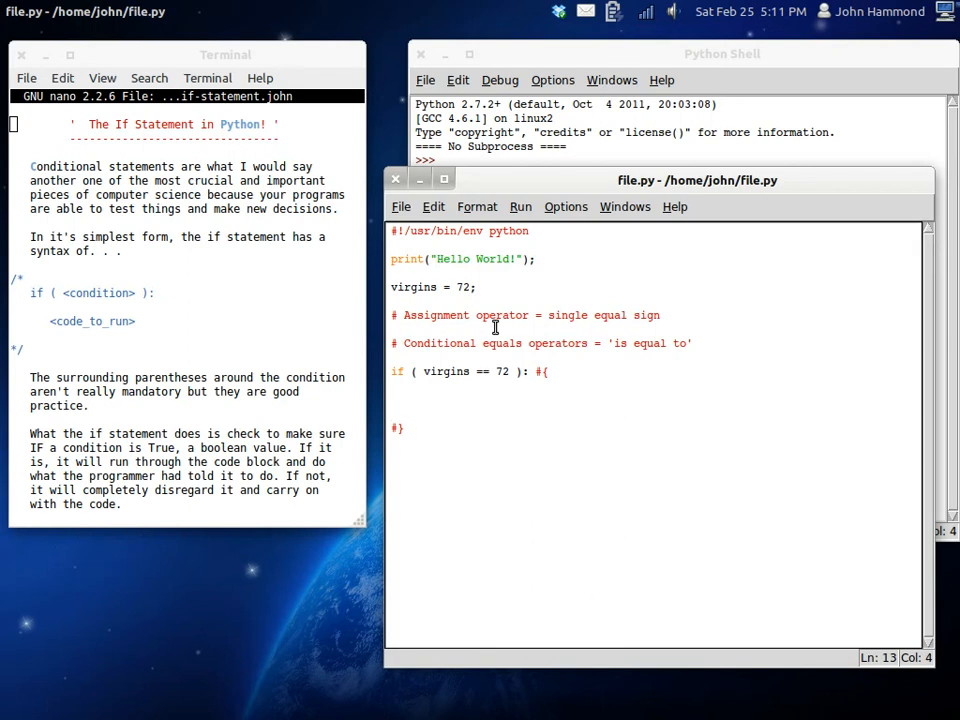
Step: Add print("Bin Laden was right!") in the block and print( "Goodbye, world!" ) after it, then run the file
text(print("Bin La)
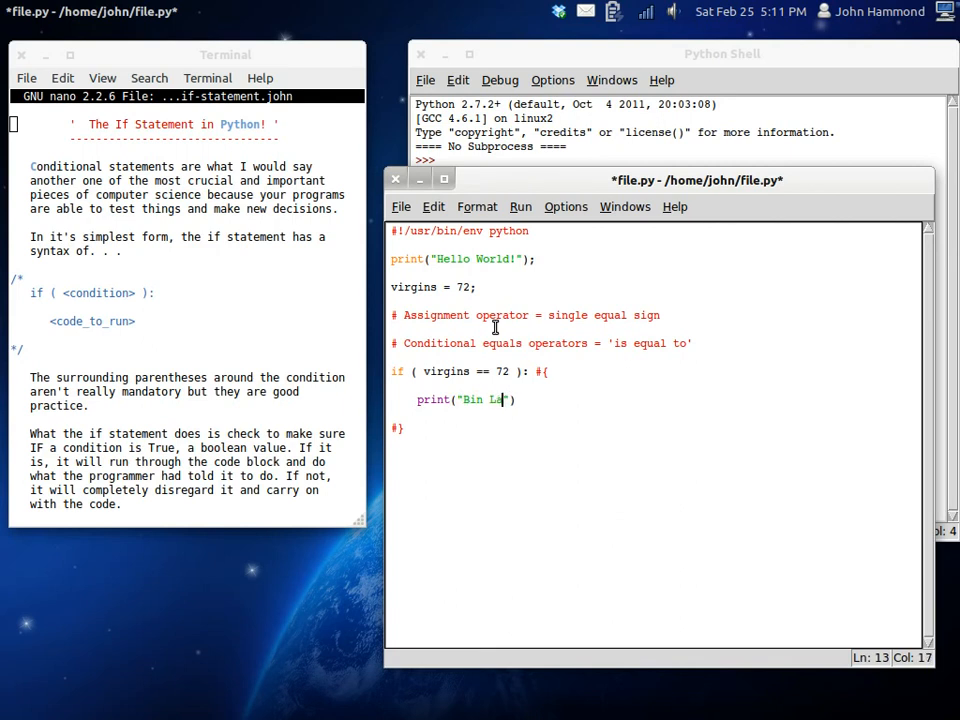
text(den was right!)
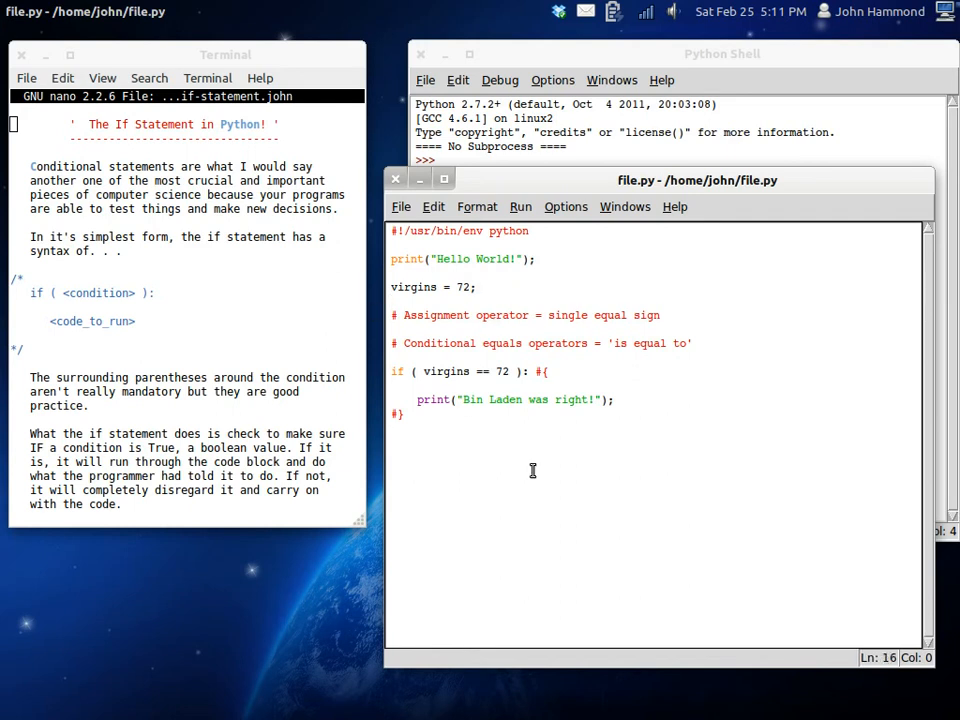
text(print())
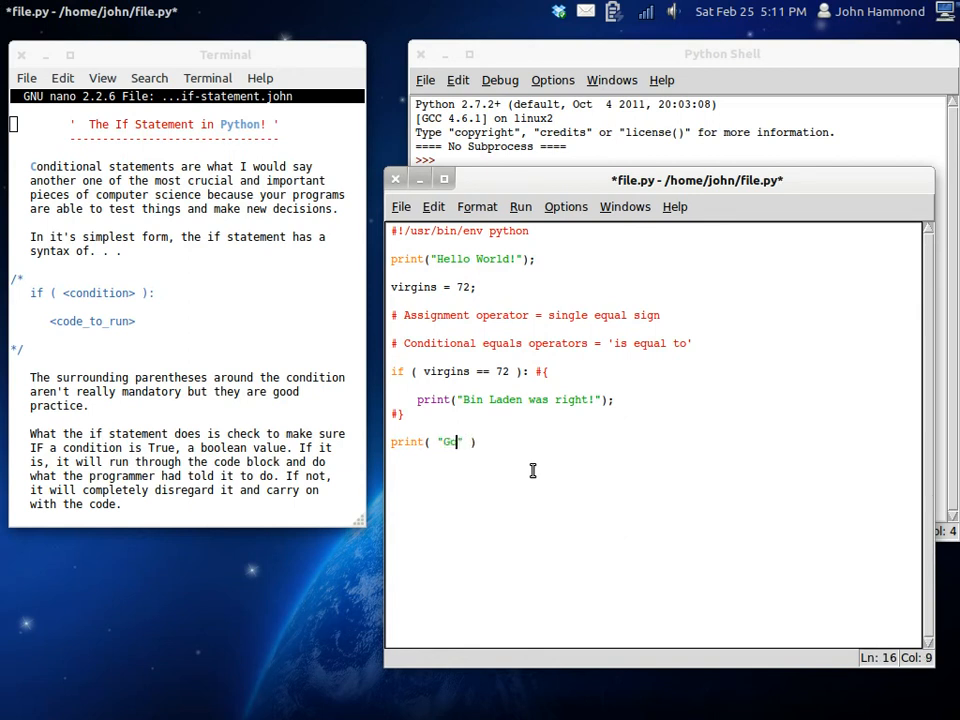
text(odbye, world!")
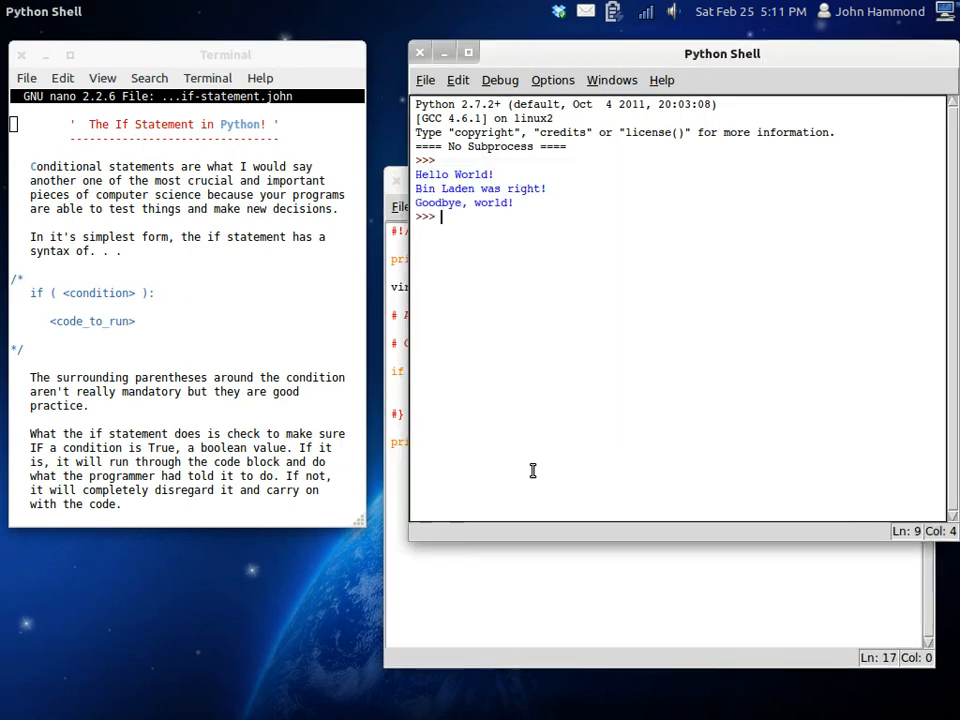
mouse_move(480, 256)
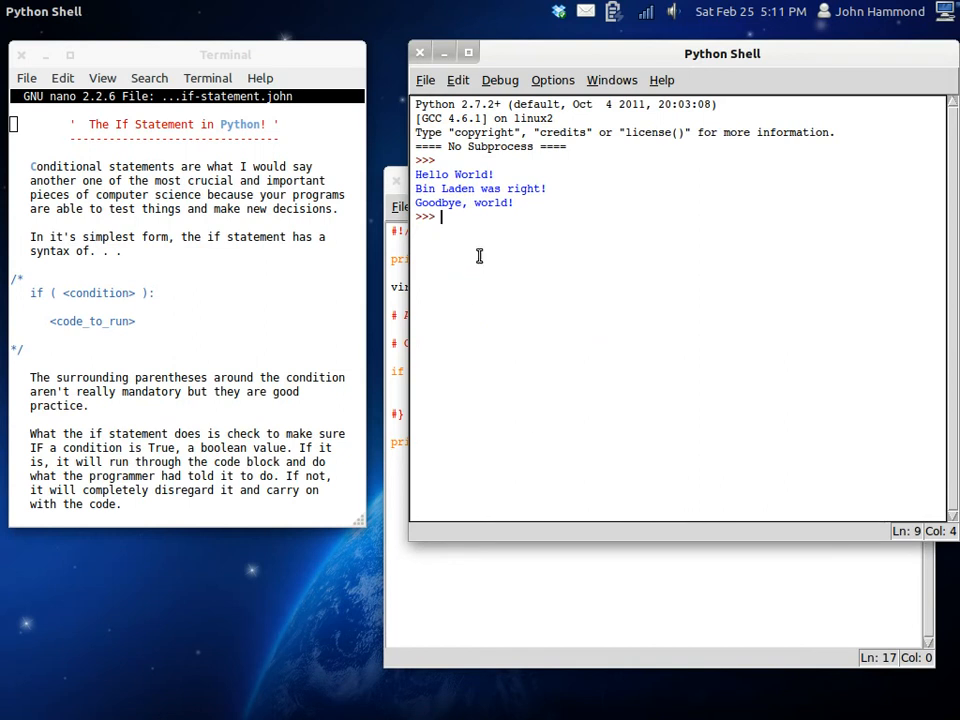
Step: Raise the file.py editor window above the Python Shell output
double_click(472, 174)
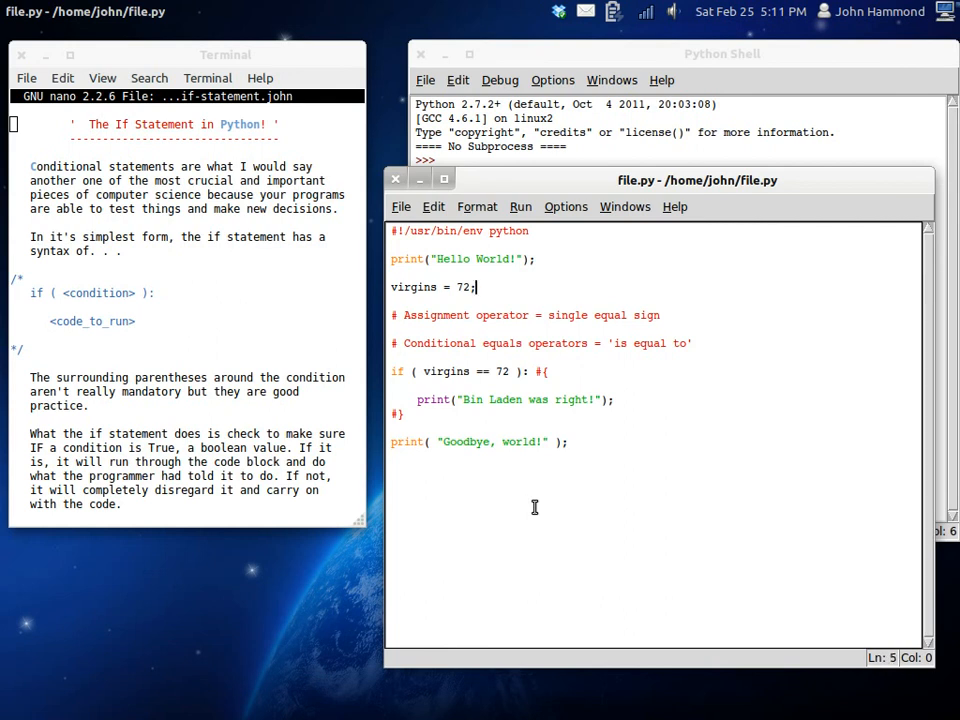
Step: Change virgins = 72 to virgins = 71 and save the file
text(1)
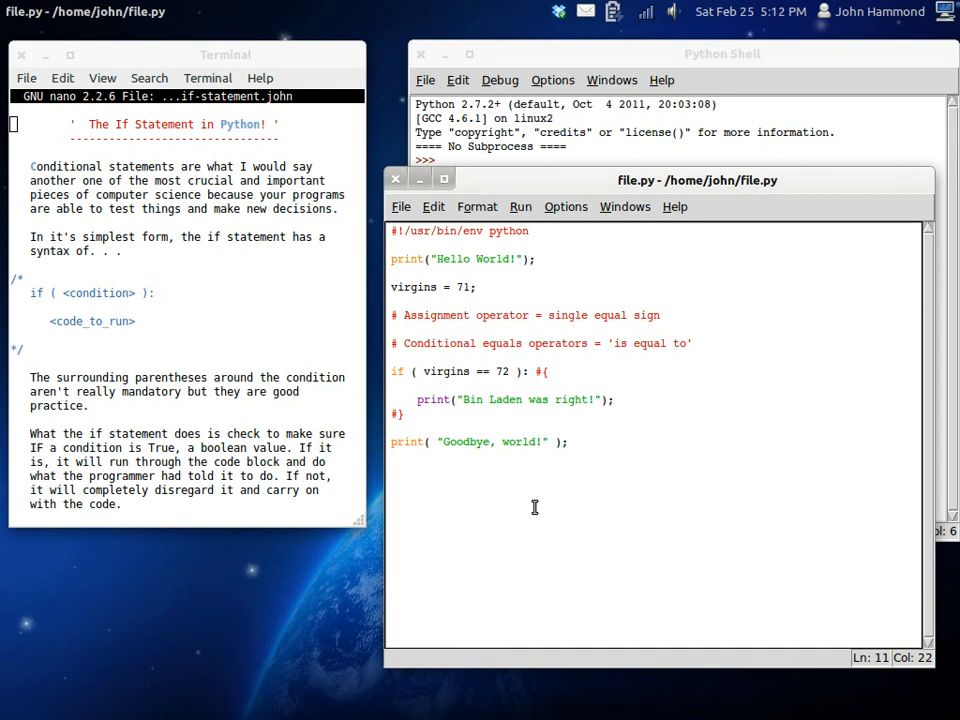
click(534, 370)
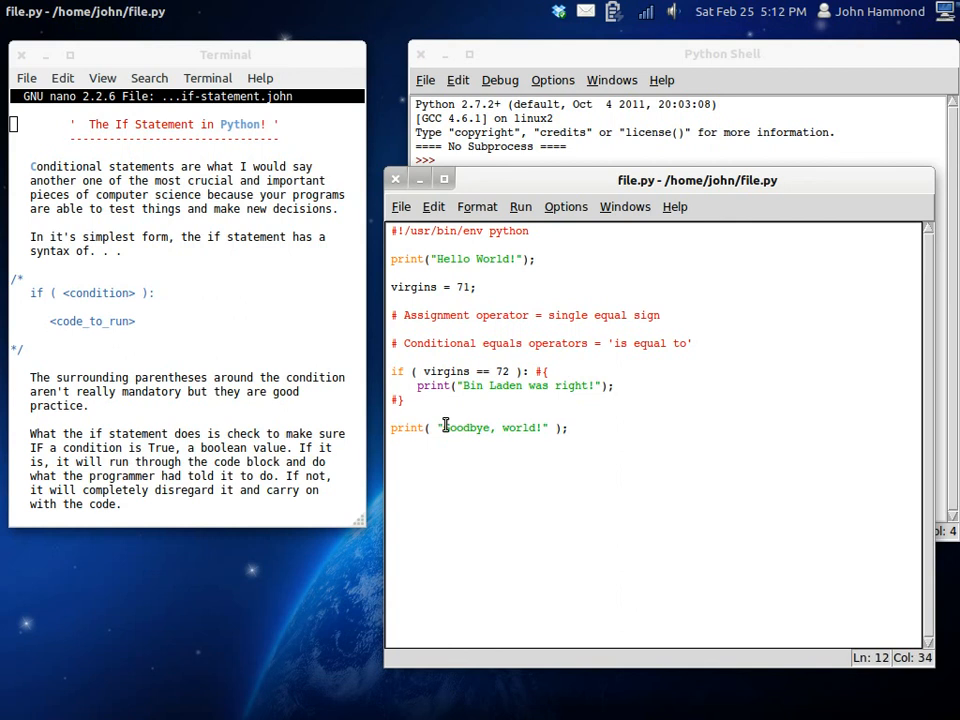
Step: Restore the blank line after '#{' so the Bin Laden print sits indented inside the if block
click(612, 384)
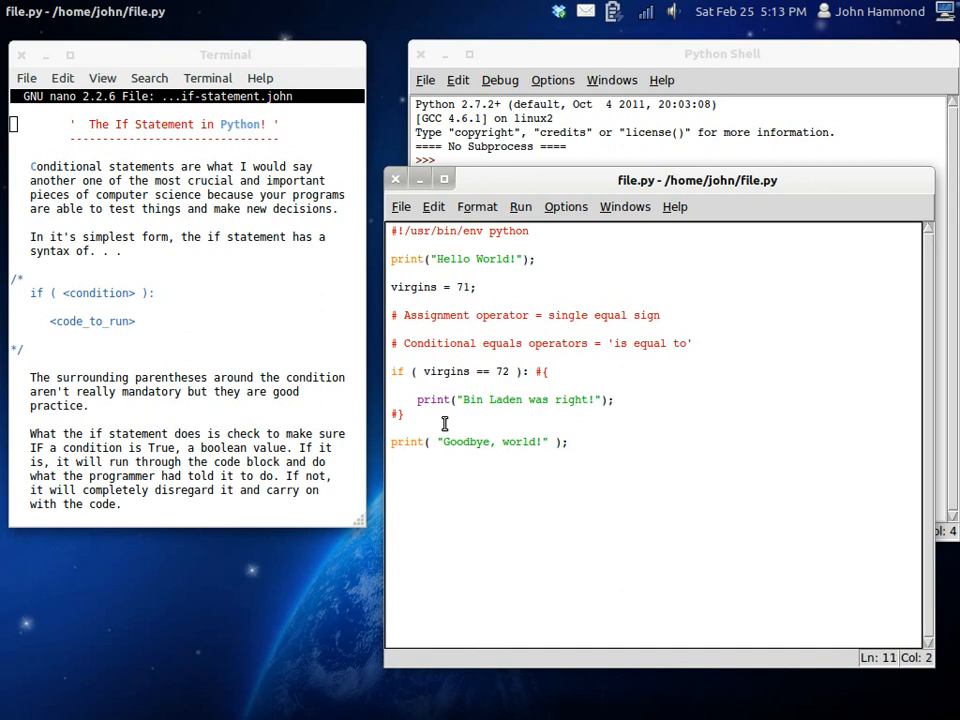
drag(412, 370, 524, 370)
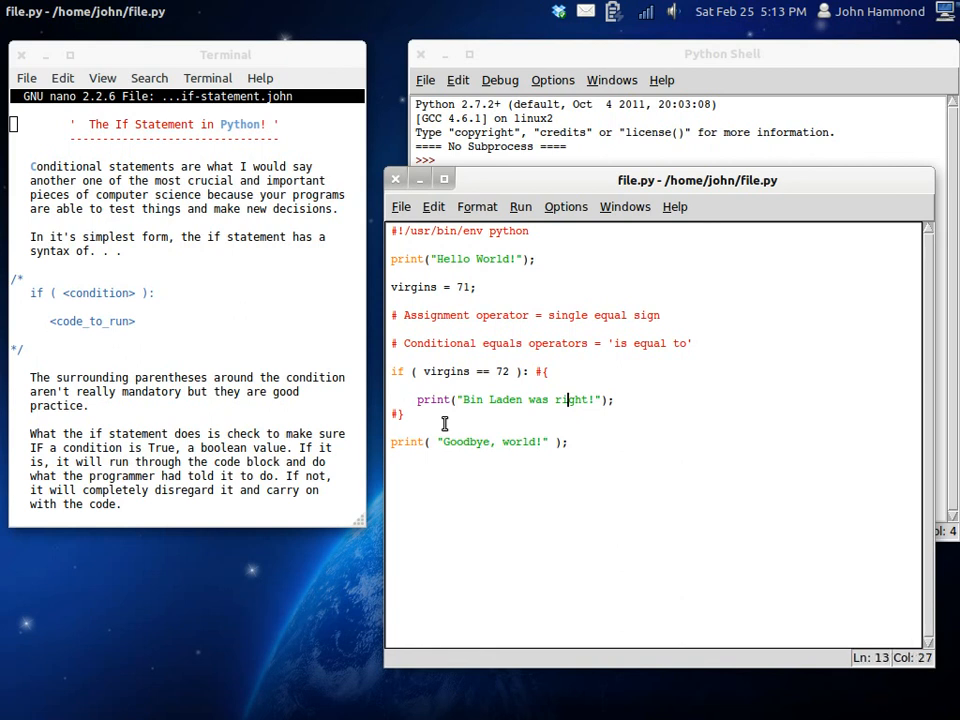
click(548, 370)
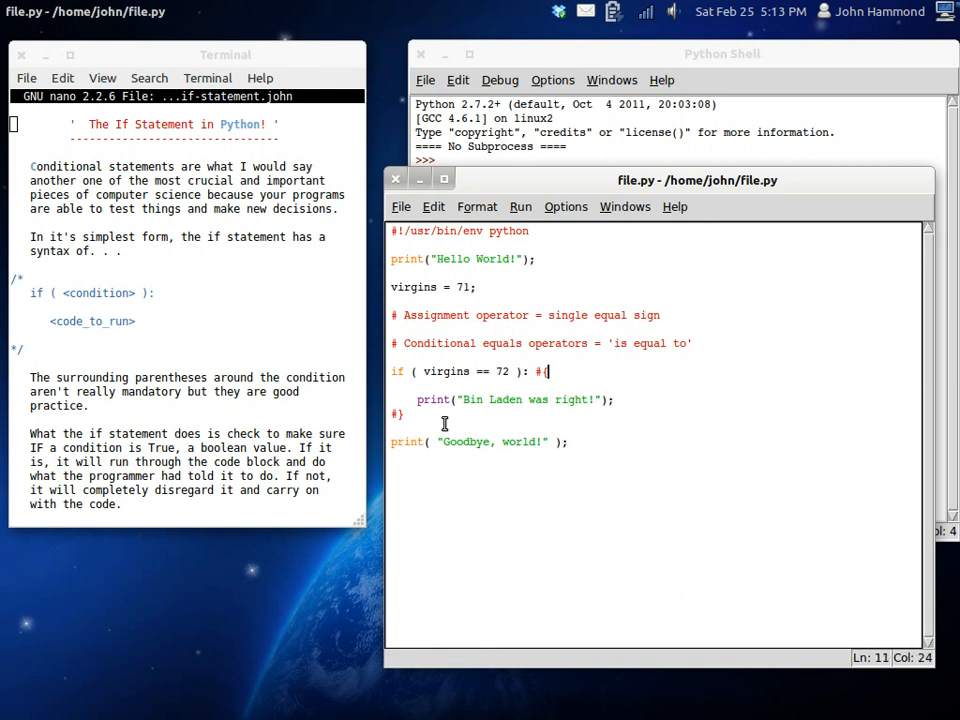